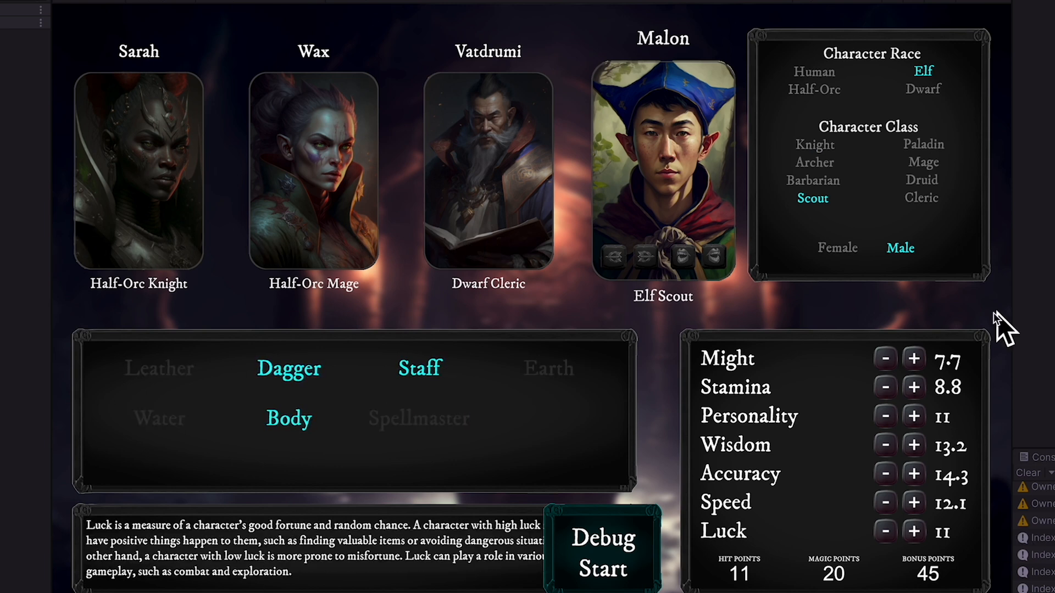
# Raise the Elf Scout's attribute points and Personality stat in the running demo
pyautogui.click(914, 358)
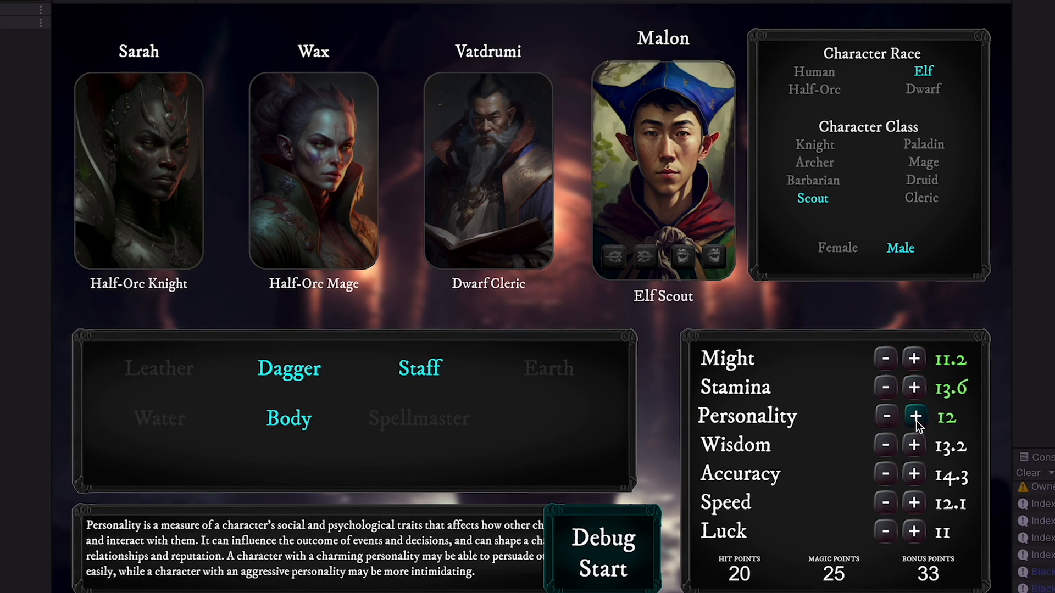
pyautogui.click(913, 415)
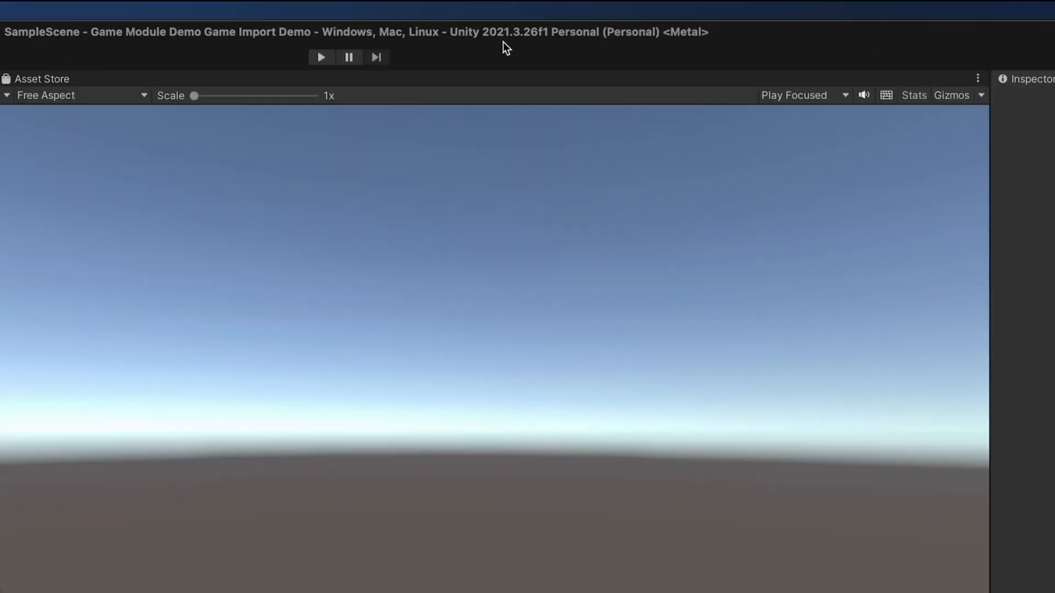
pyautogui.moveTo(523, 48)
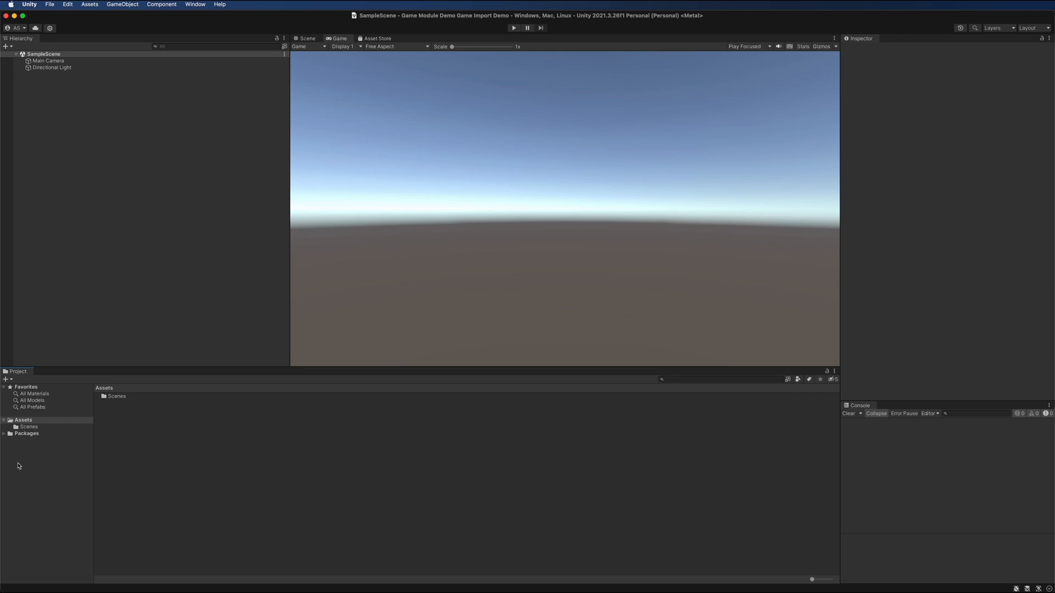
pyautogui.moveTo(171, 233)
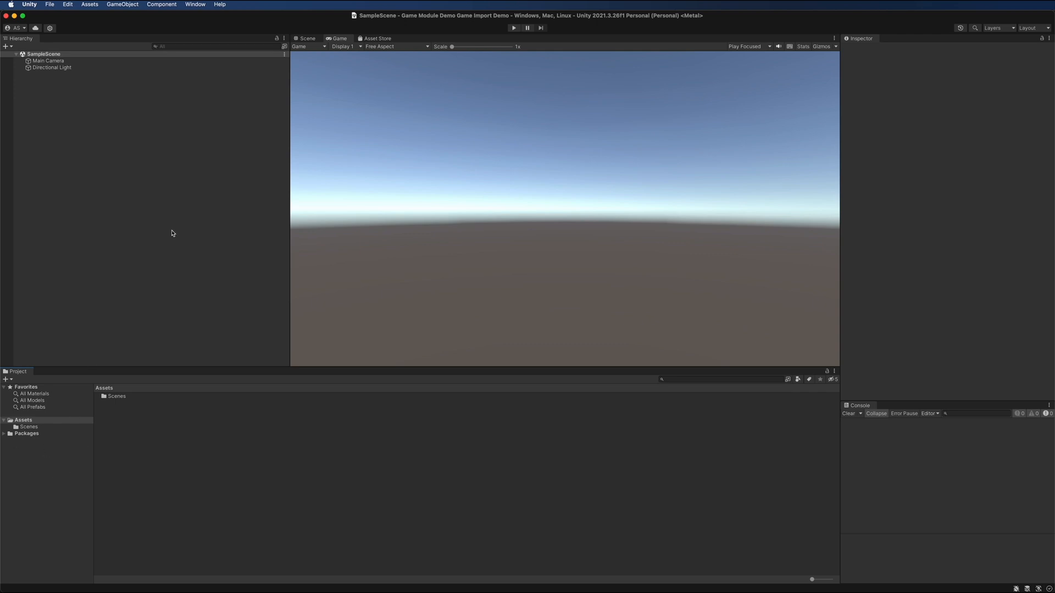
pyautogui.moveTo(115, 5)
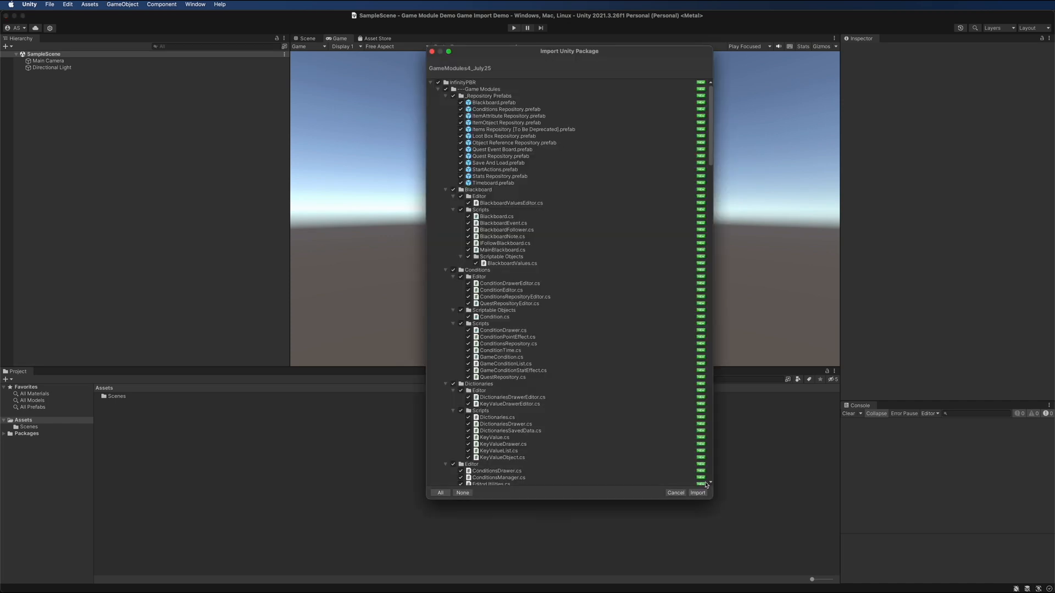
# Import all files of the Game Modules package, then the PartyBasedRPGDemoGame_July25 package
pyautogui.click(696, 492)
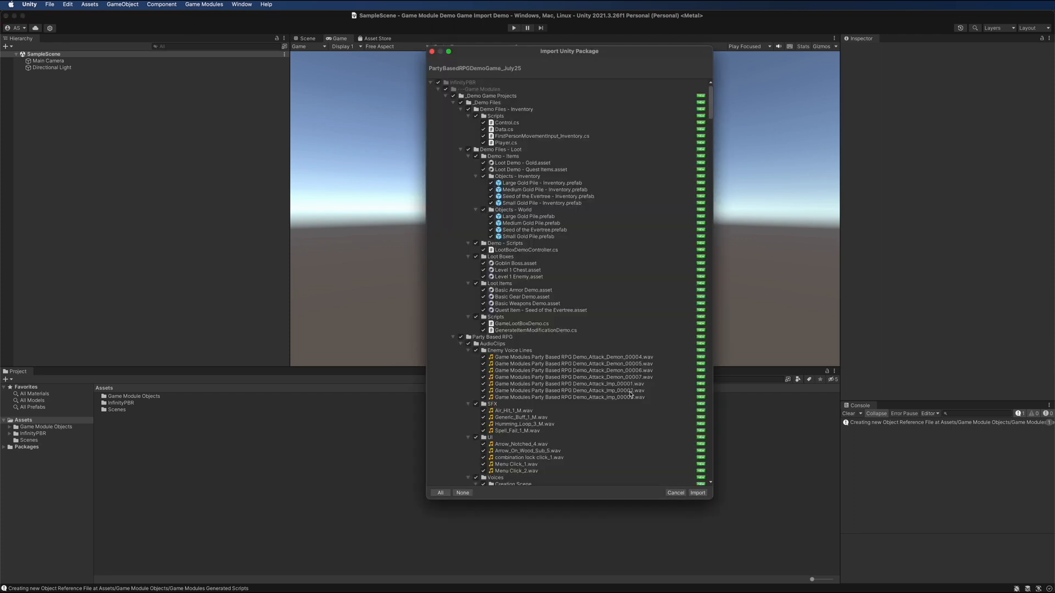
pyautogui.click(696, 492)
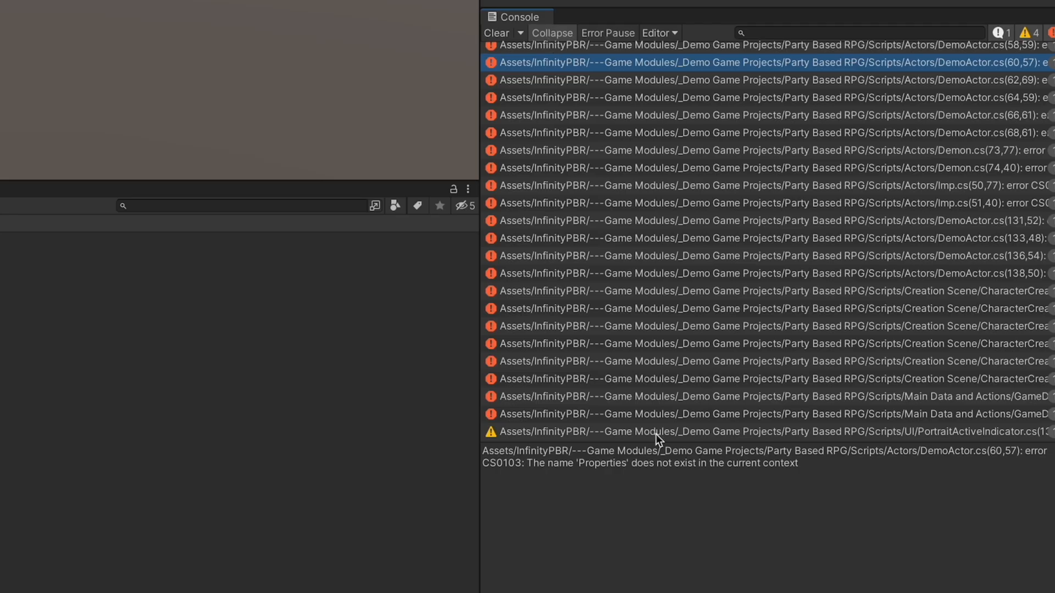
pyautogui.moveTo(725, 481)
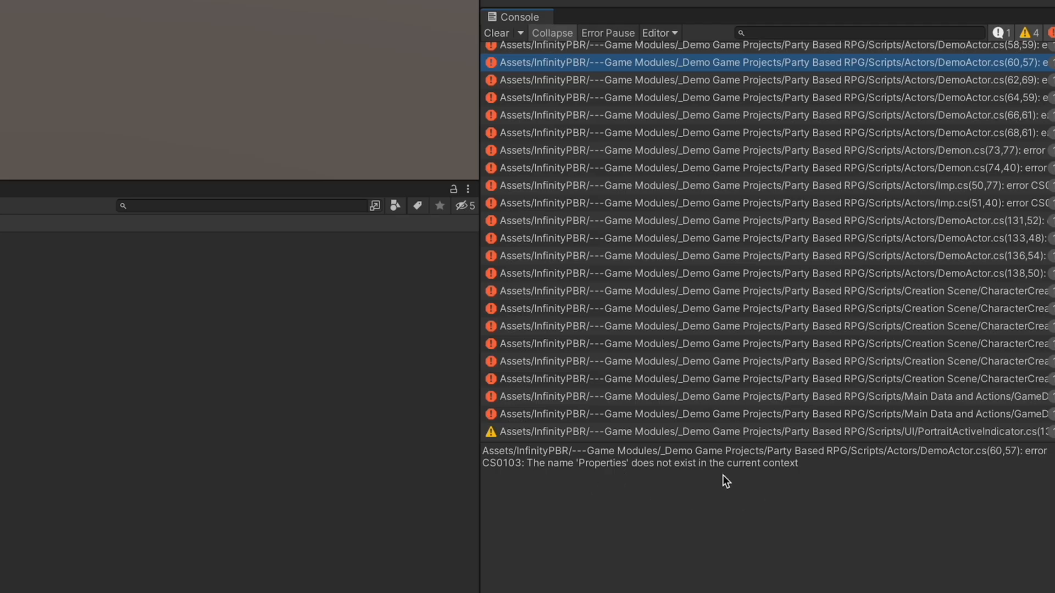
pyautogui.moveTo(702, 481)
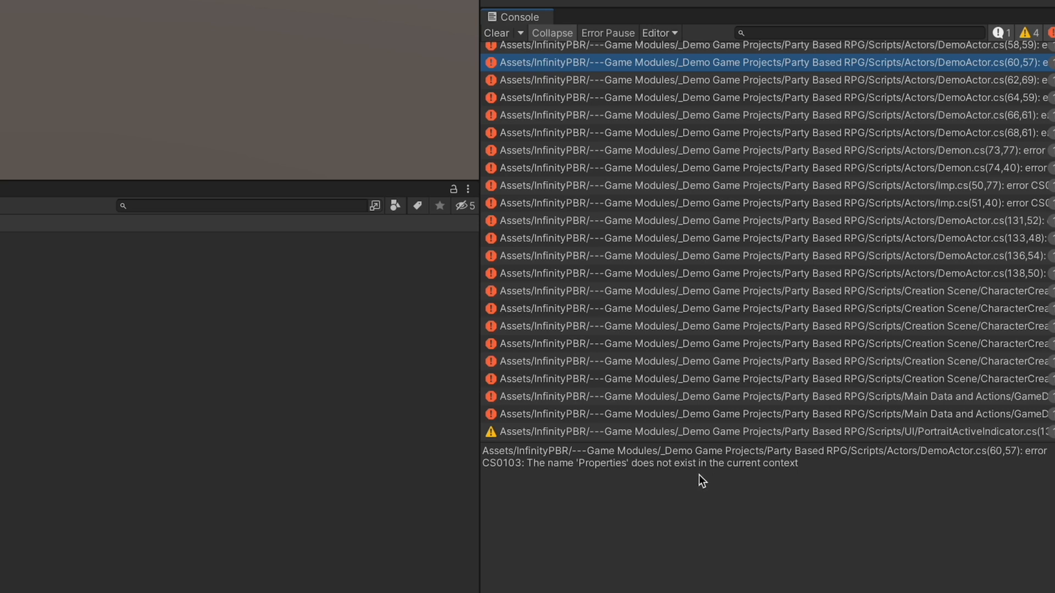
pyautogui.moveTo(702, 481)
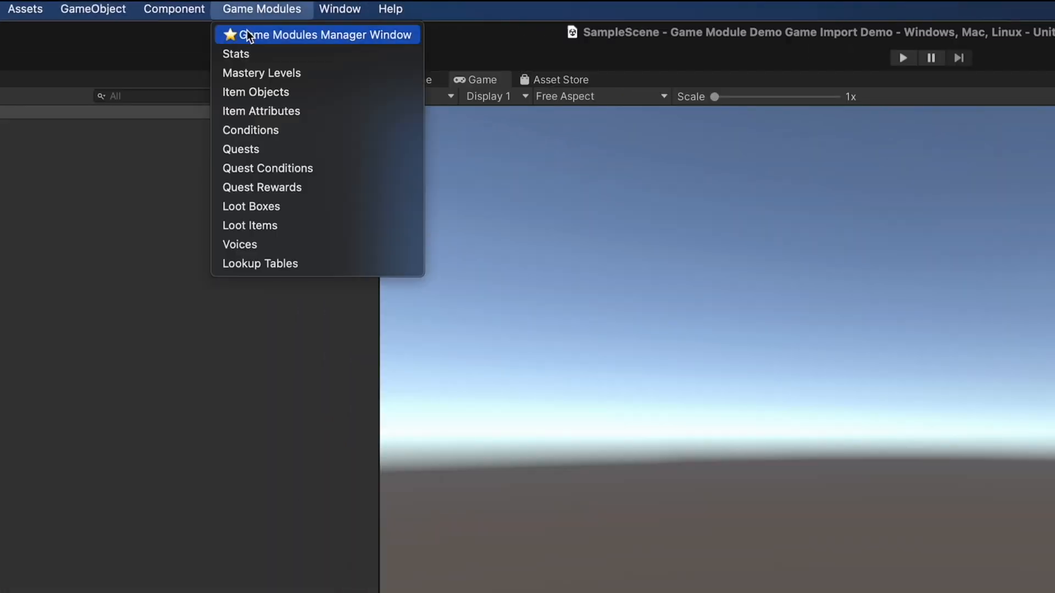
# Generate the Properties code from the Game Modules Manager window and clear the console
pyautogui.click(325, 34)
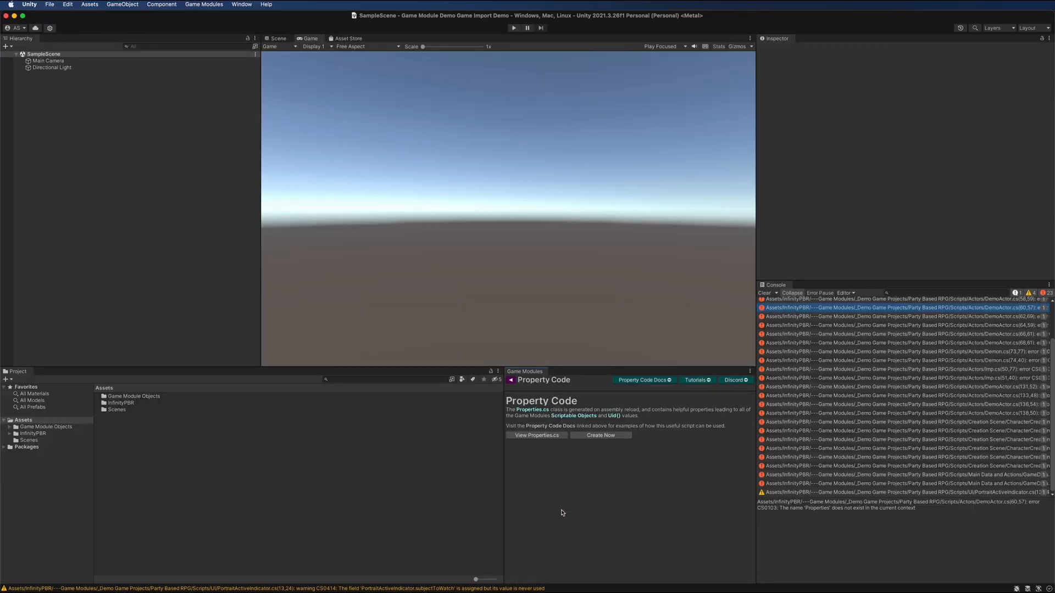
pyautogui.click(600, 435)
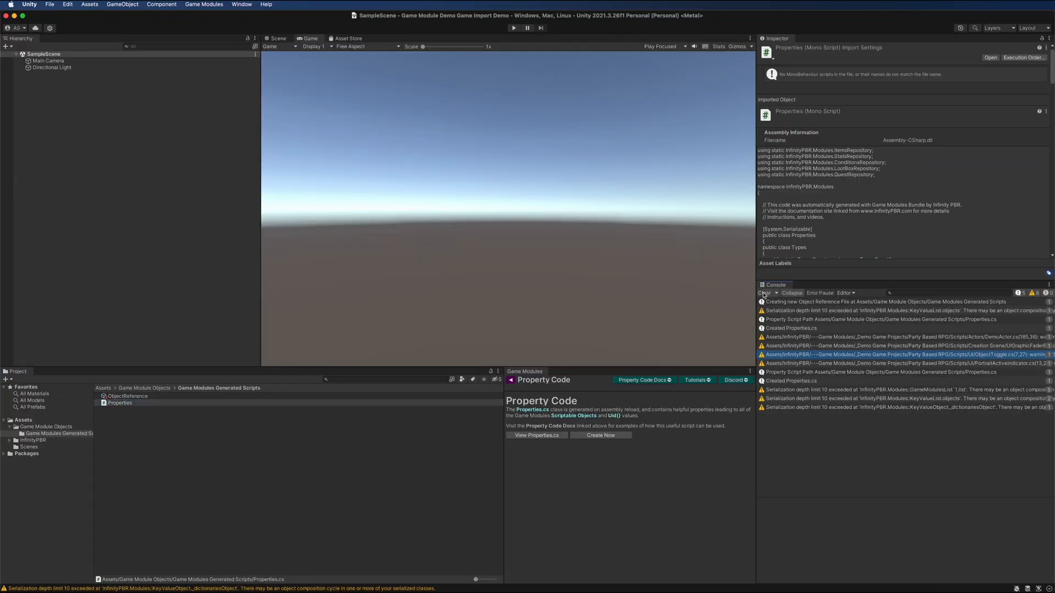
pyautogui.click(765, 293)
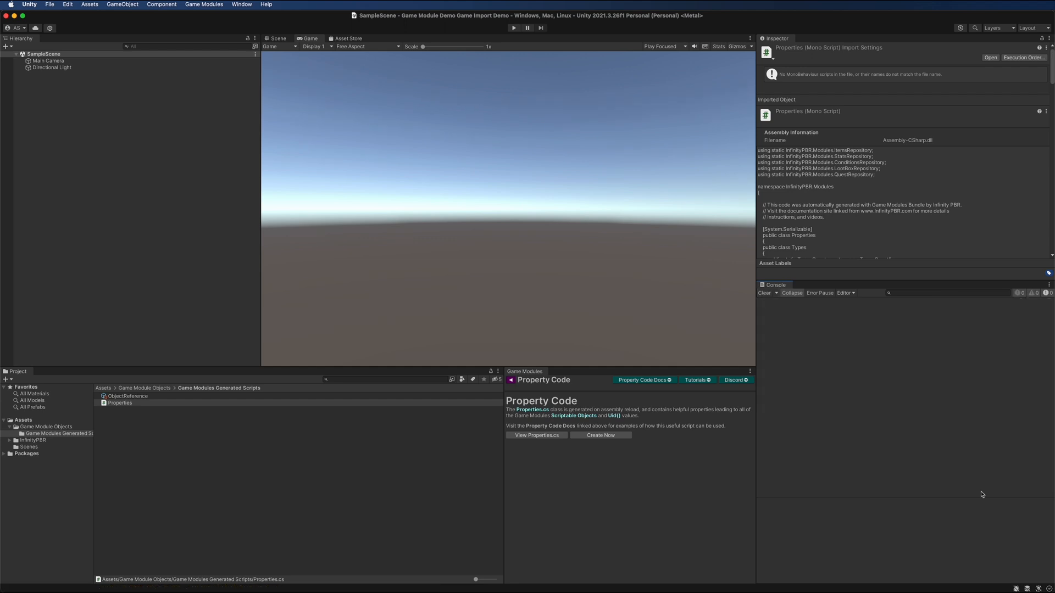
# Browse InfinityPBR > Game Modules > _Demo Game Projects > Party Based RPG to its Scenes folder
pyautogui.click(118, 403)
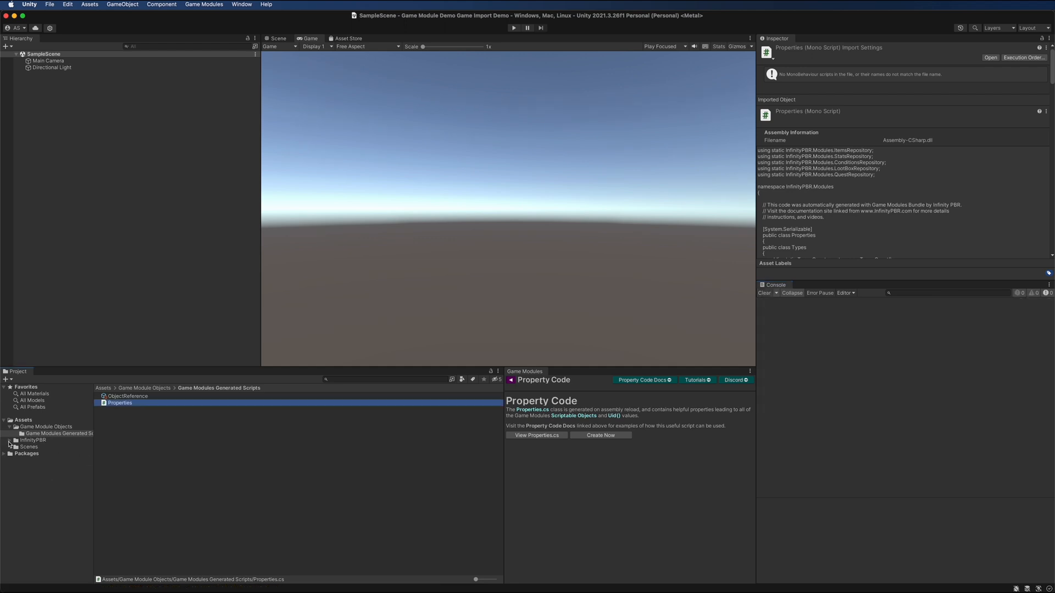
pyautogui.click(11, 440)
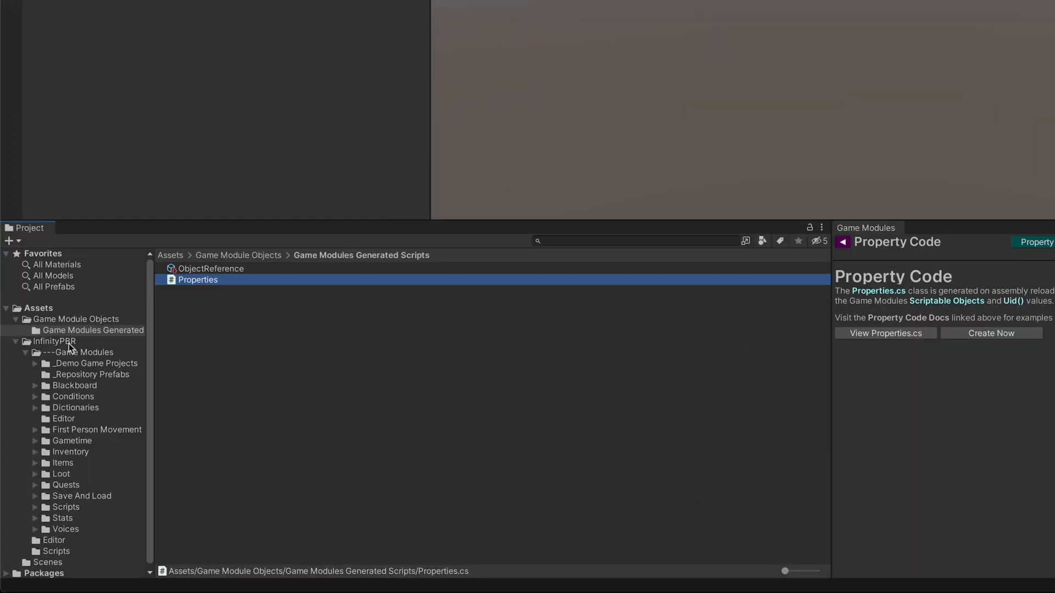
pyautogui.moveTo(37, 373)
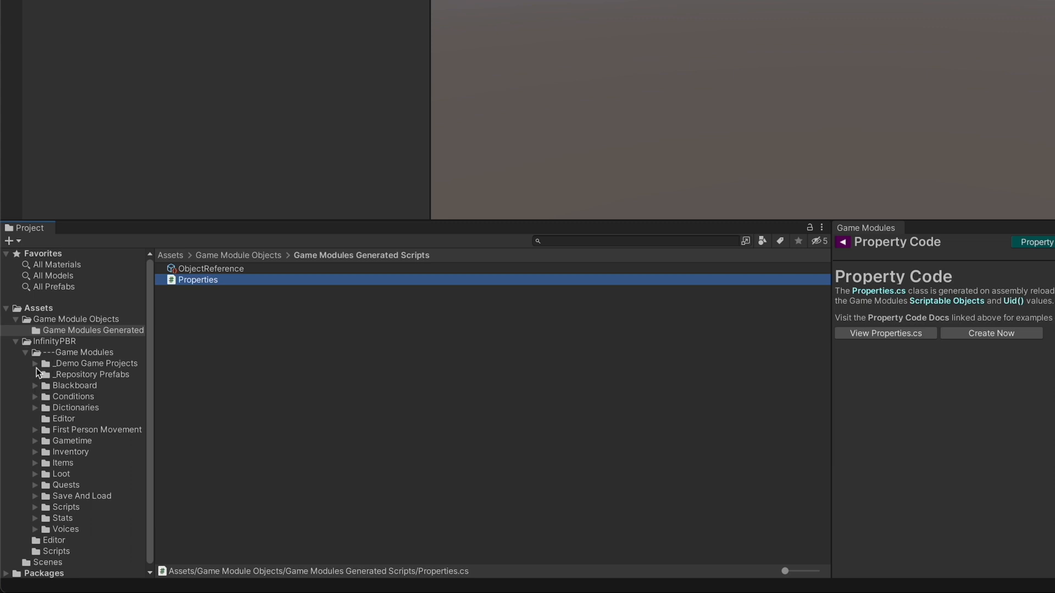
pyautogui.click(35, 364)
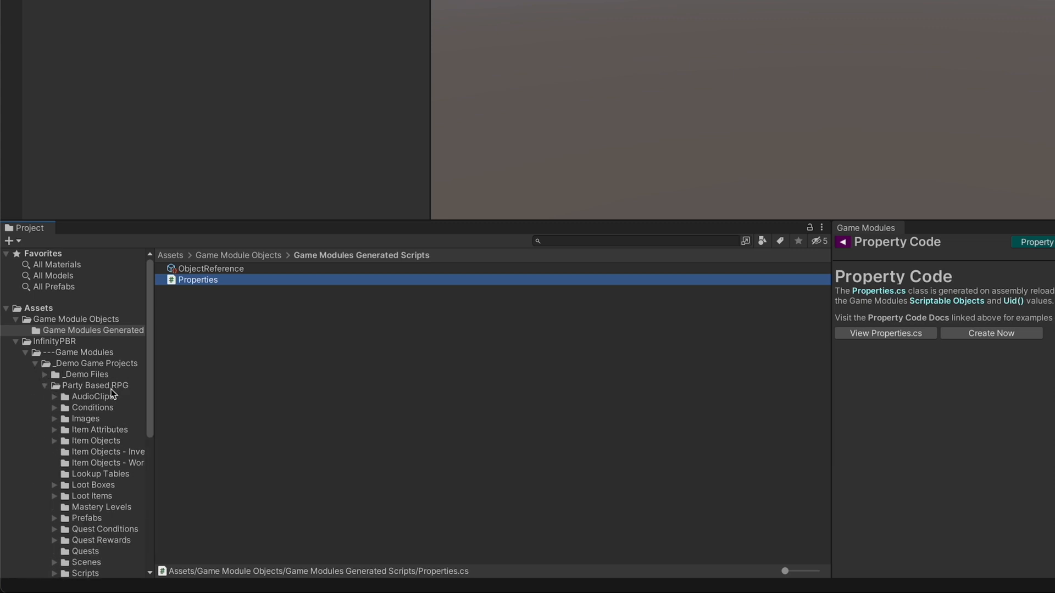
pyautogui.click(85, 492)
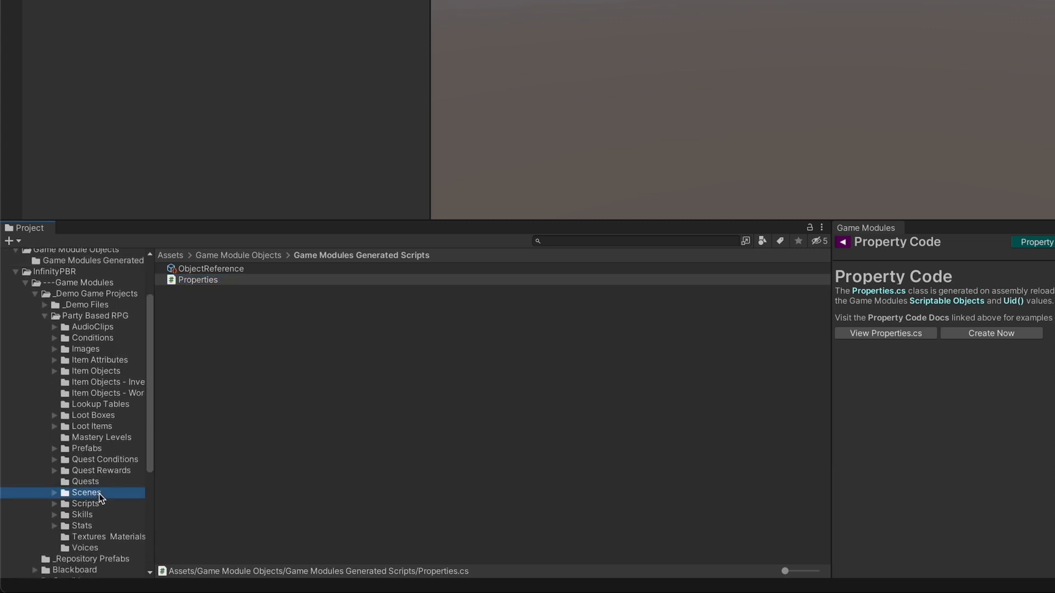
pyautogui.click(20, 7)
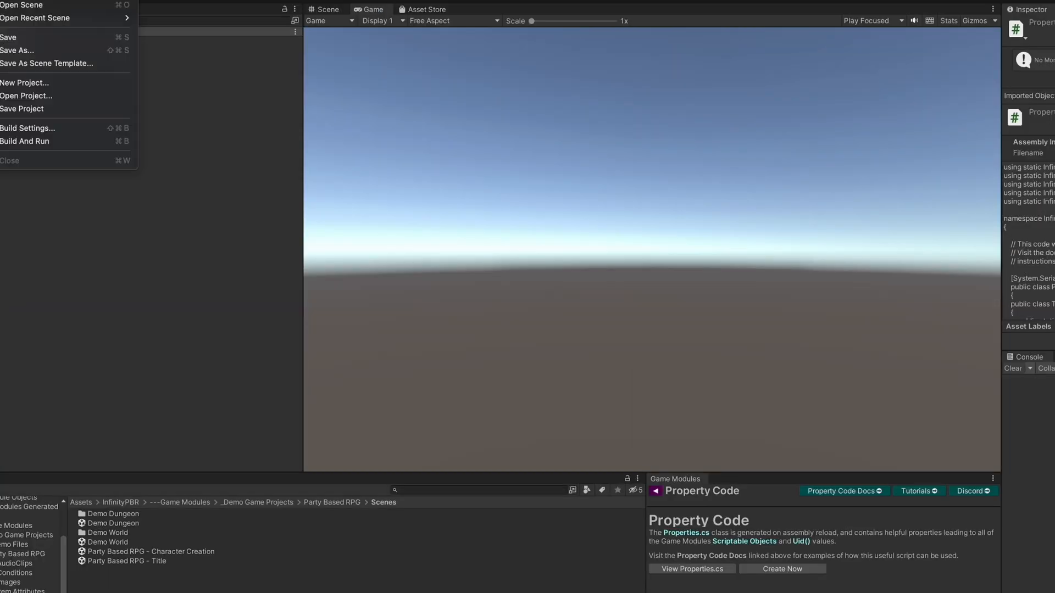
# Add Character Creation, Demo World and Demo Dungeon scenes to Scenes In Build and close the window
pyautogui.click(27, 128)
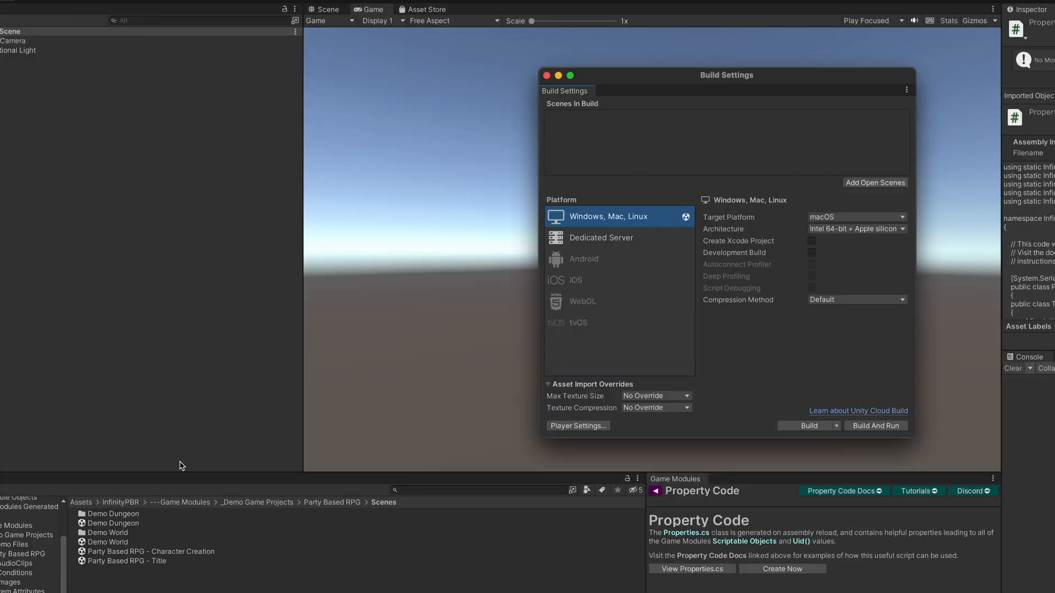
pyautogui.moveTo(148, 561)
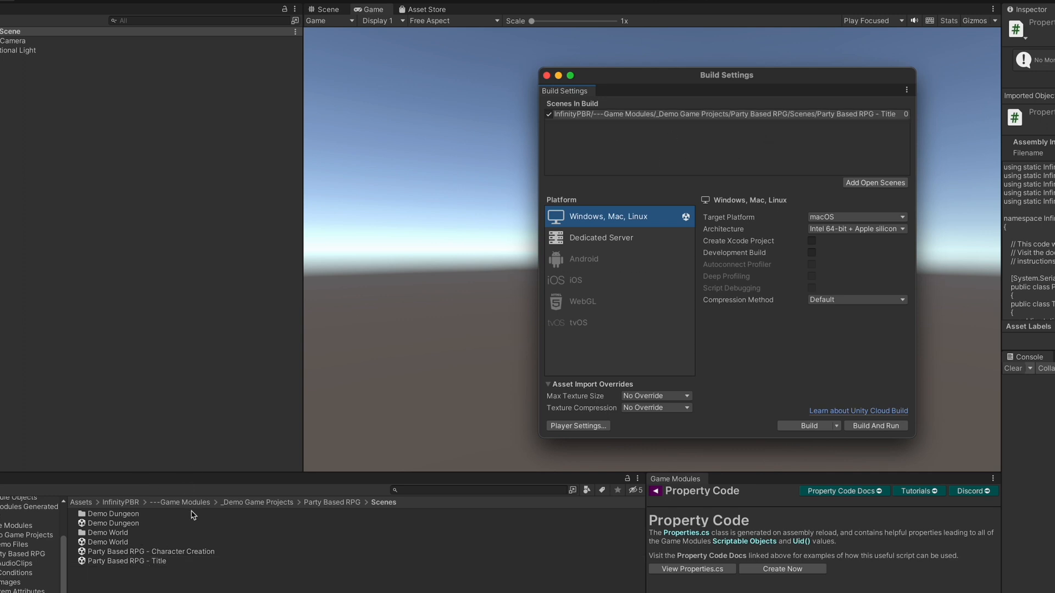
pyautogui.click(876, 182)
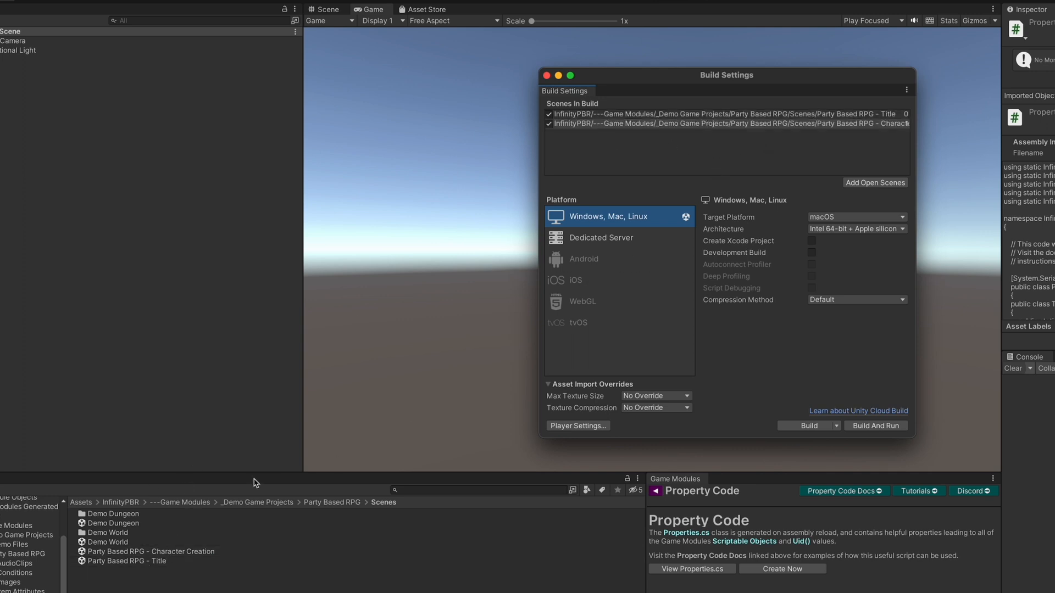
pyautogui.click(873, 182)
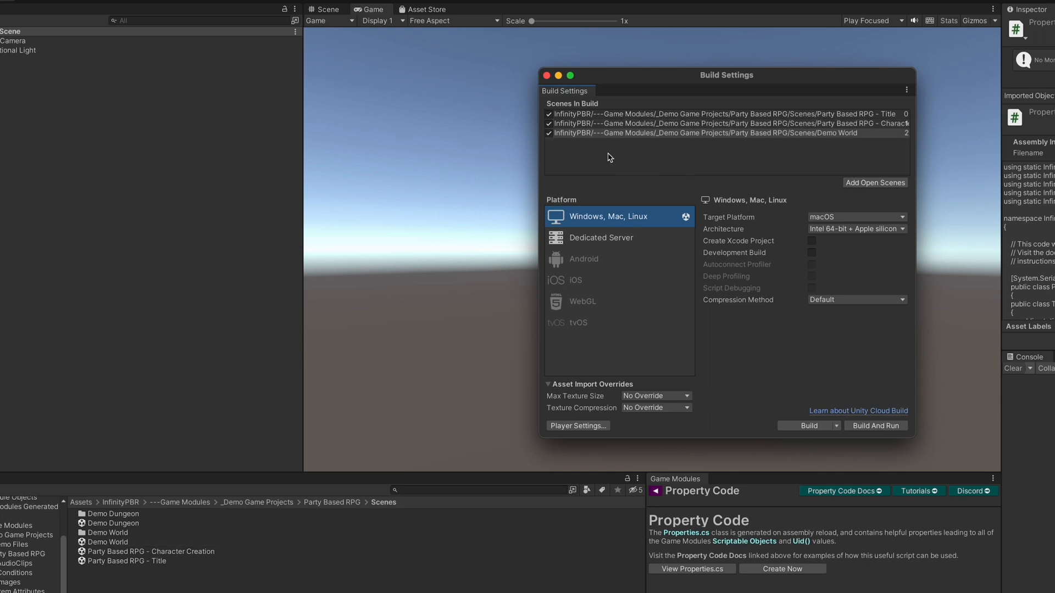
pyautogui.click(875, 182)
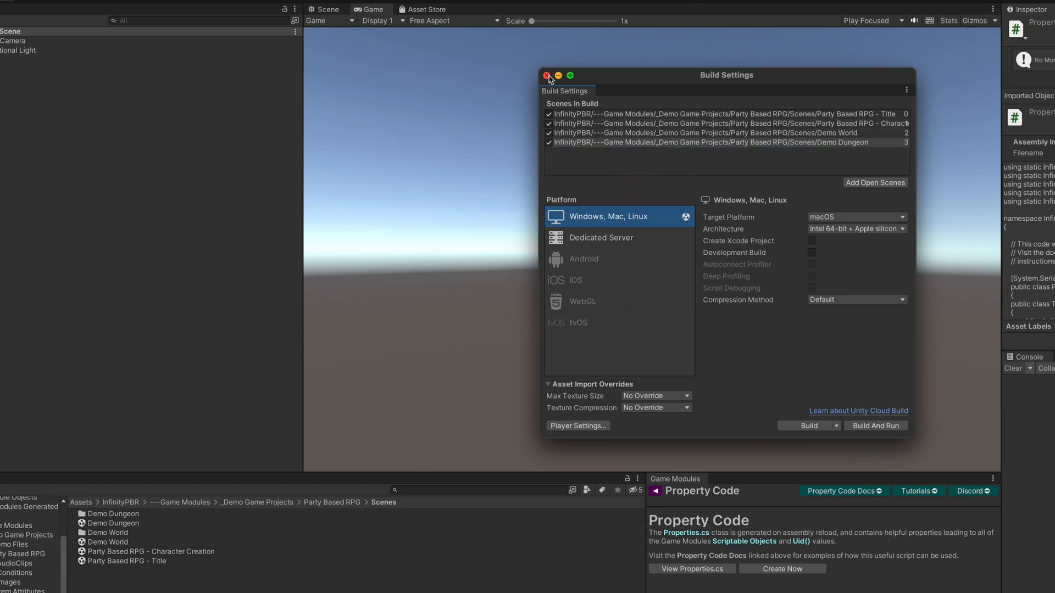
pyautogui.click(548, 75)
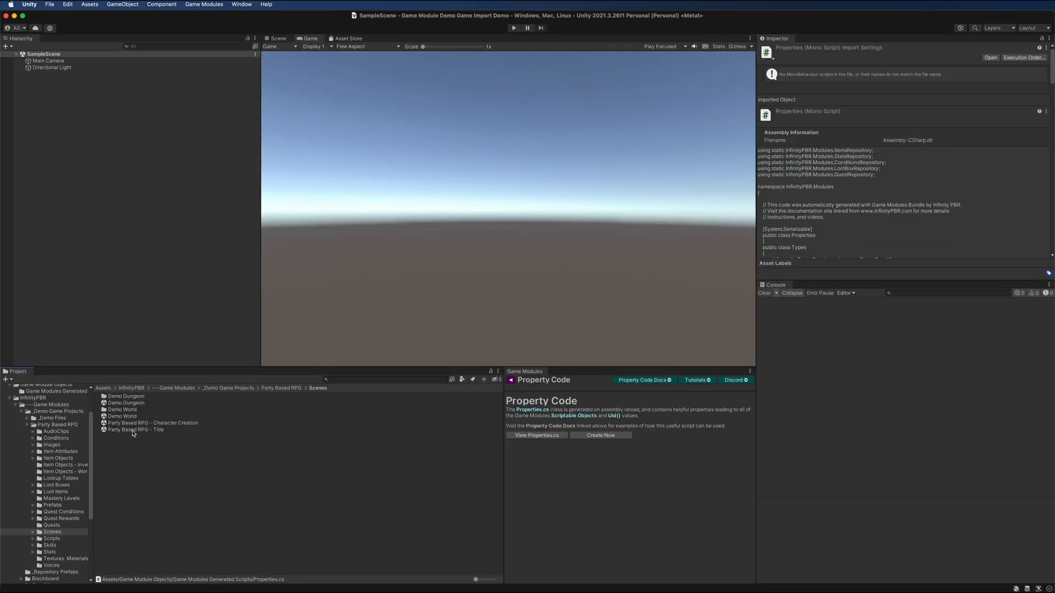
# Load the Party Based RPG - Title scene, play it and choose New Game
pyautogui.doubleClick(136, 429)
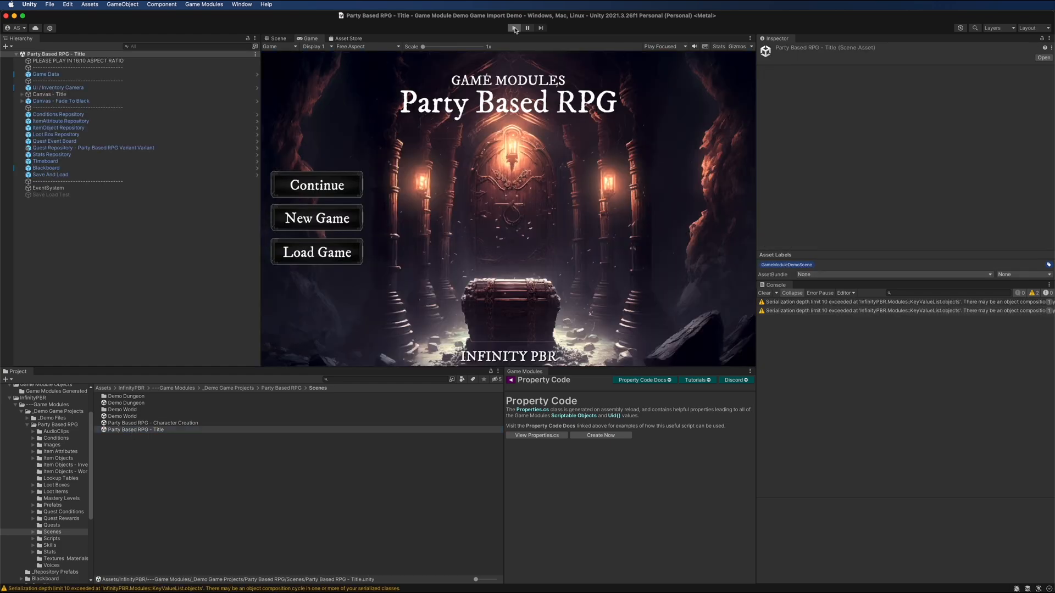
pyautogui.click(513, 27)
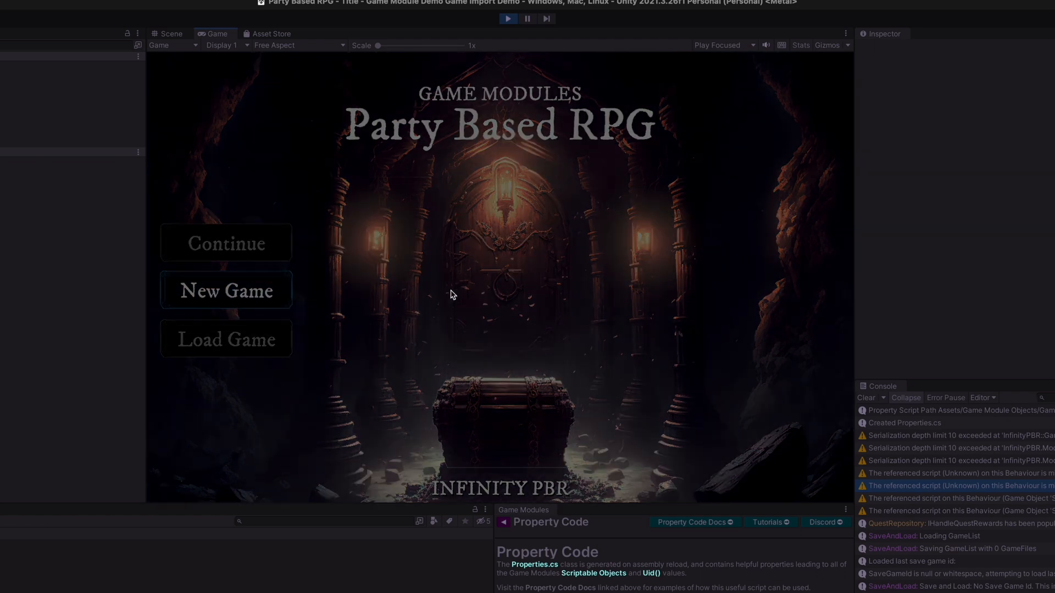
pyautogui.click(226, 290)
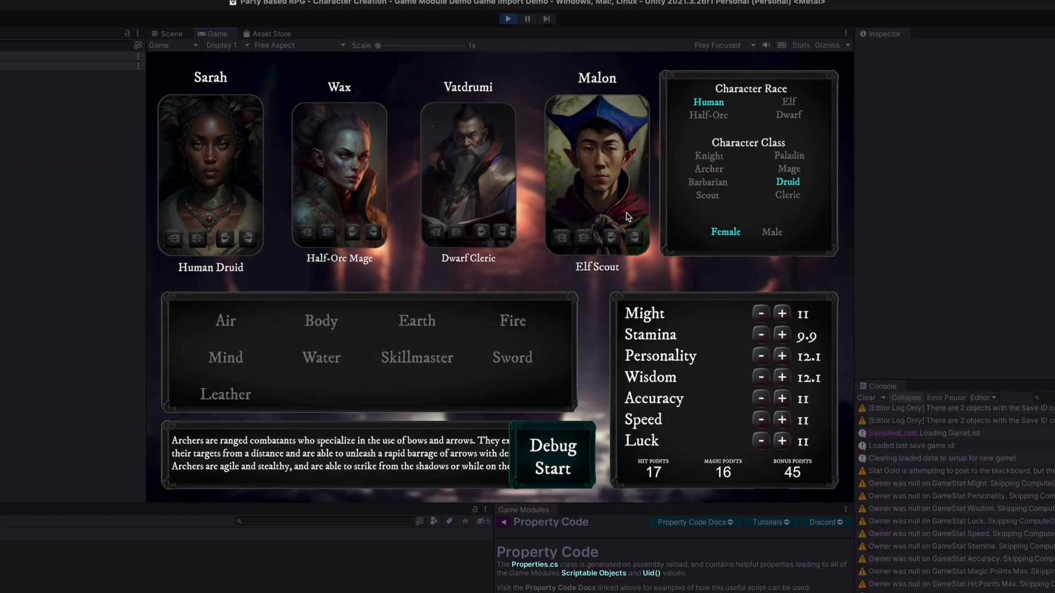
# Change Sarah's portrait and pick race and class options for the party
pyautogui.click(197, 244)
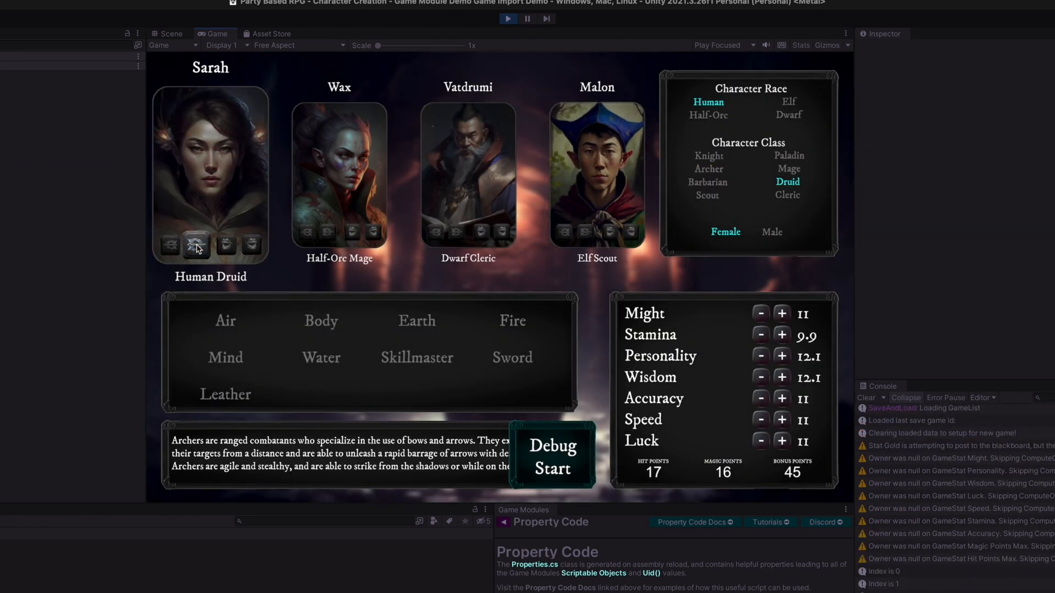
pyautogui.click(320, 357)
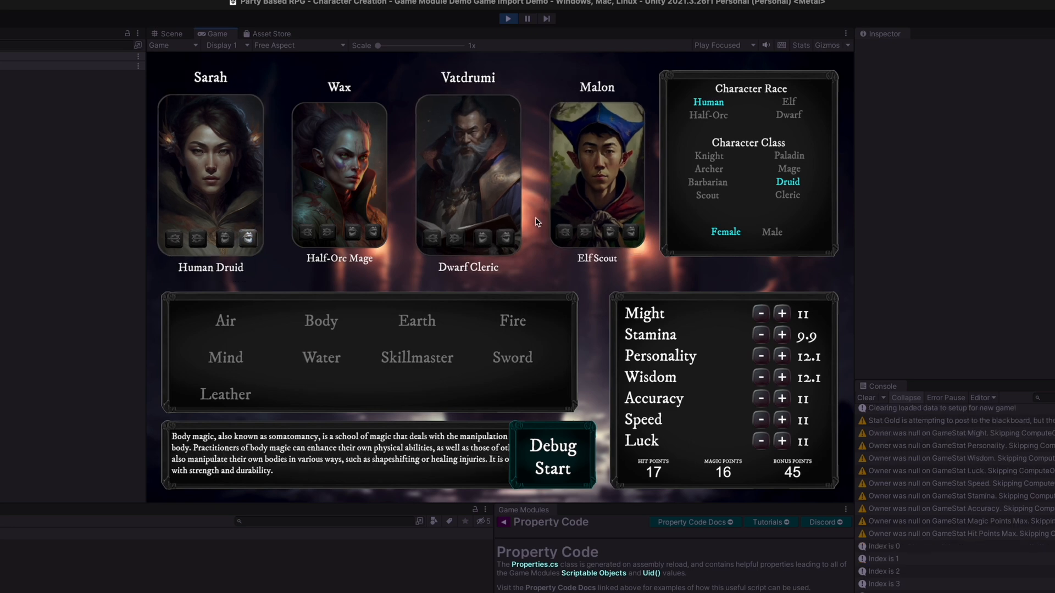
pyautogui.click(708, 169)
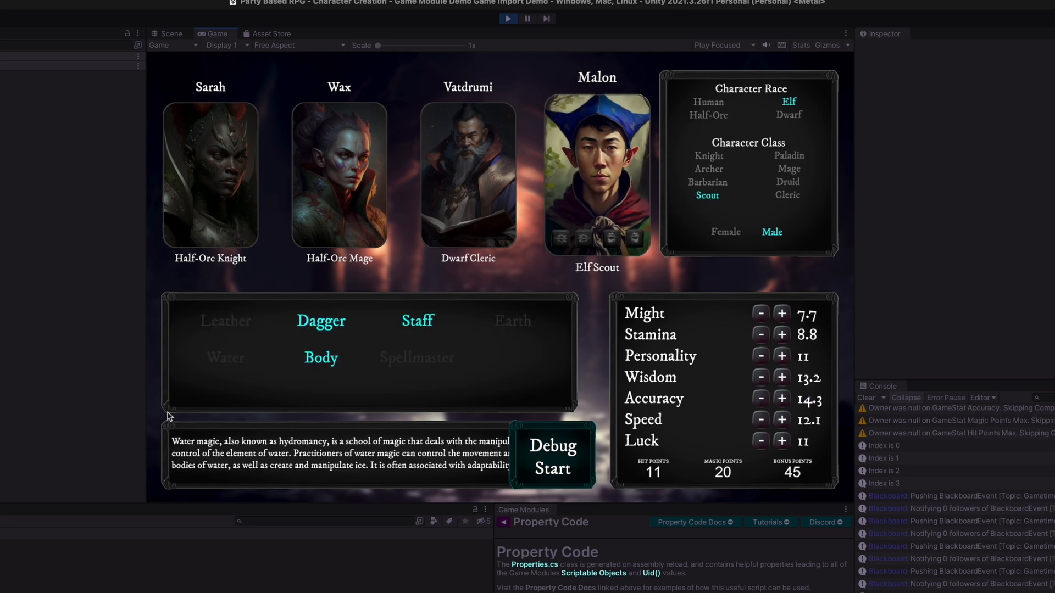
# Spend Malon's bonus stat points as an Elf Scout and launch the game via Debug Start
pyautogui.click(781, 314)
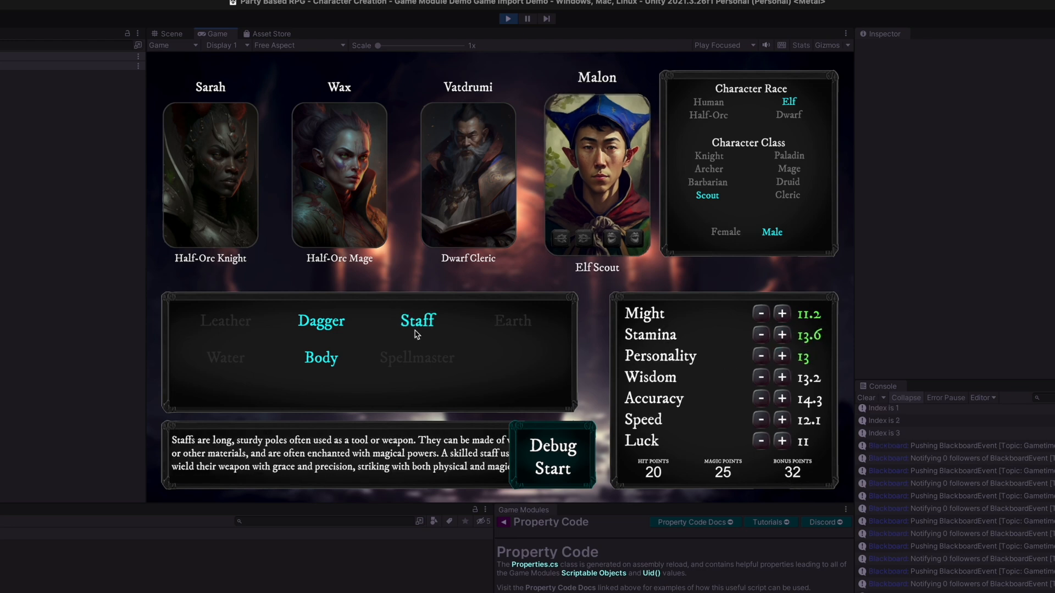
pyautogui.click(320, 357)
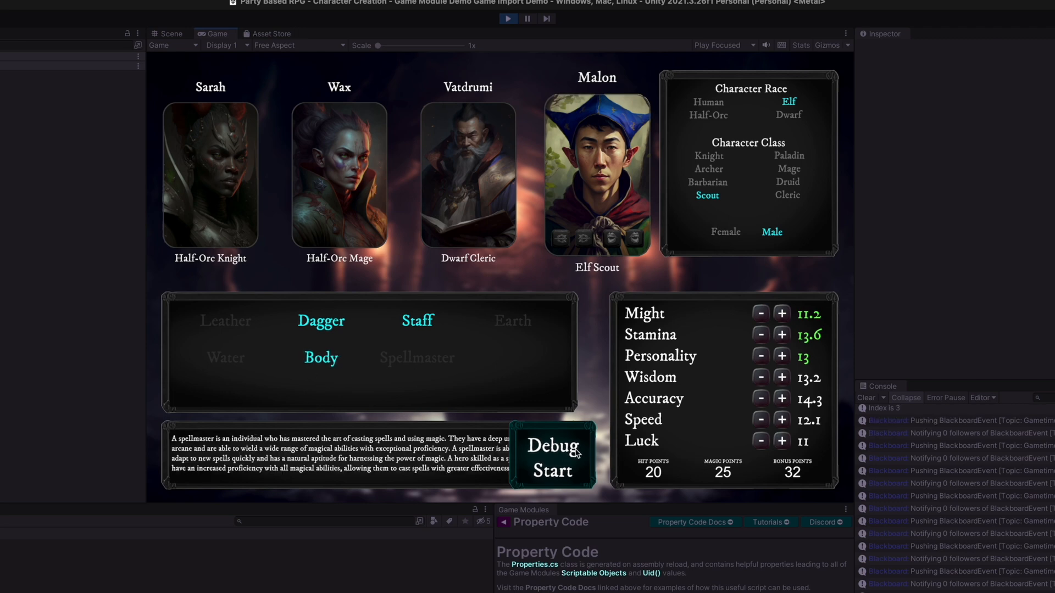
pyautogui.click(550, 457)
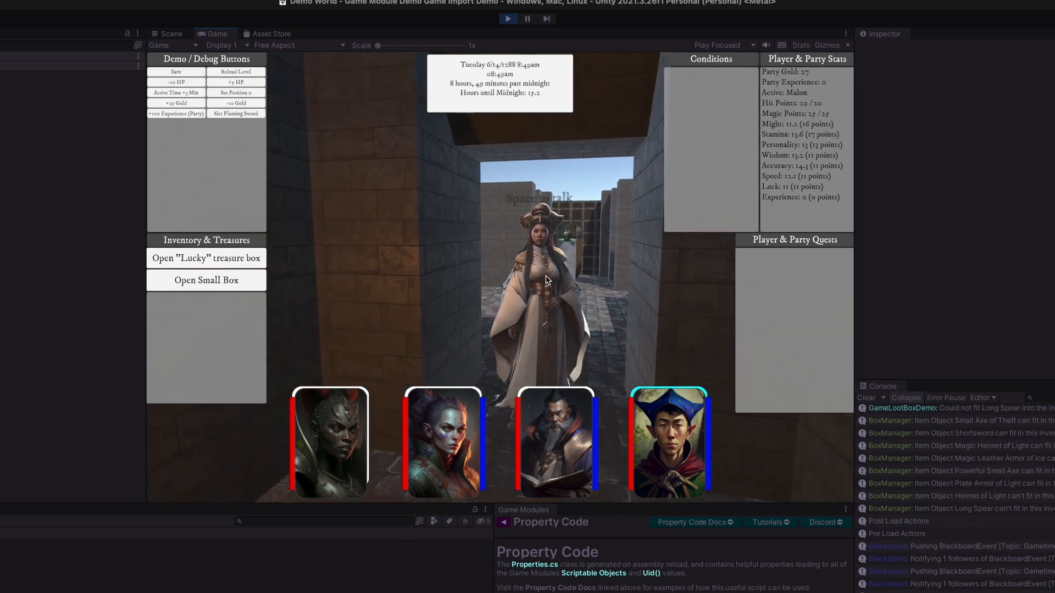
# Give the party extra gold with the +25 Gold debug button and inspect a loot log entry
pyautogui.click(176, 103)
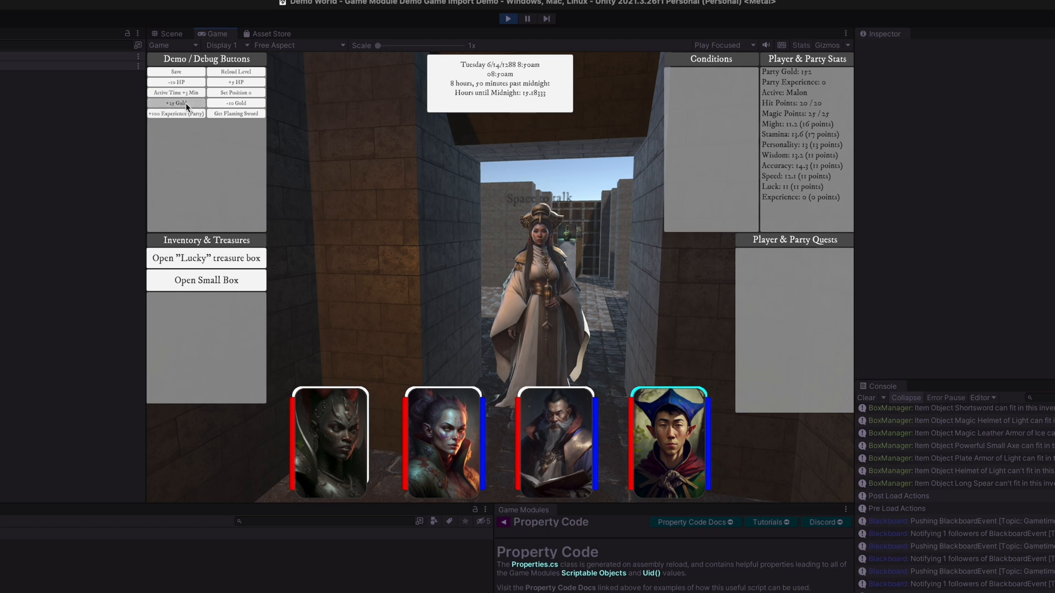
pyautogui.click(175, 104)
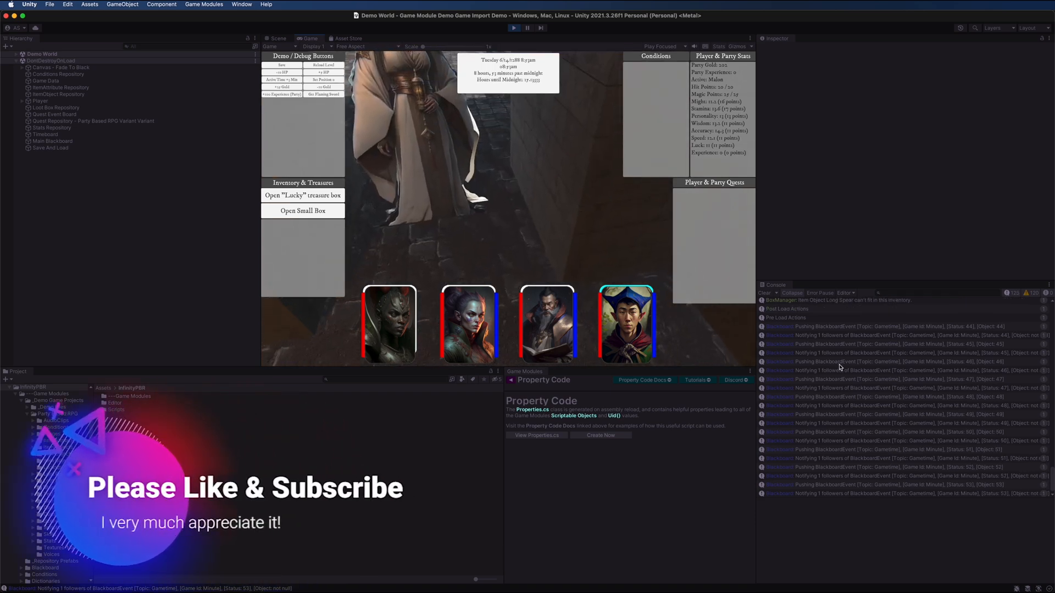
pyautogui.click(302, 211)
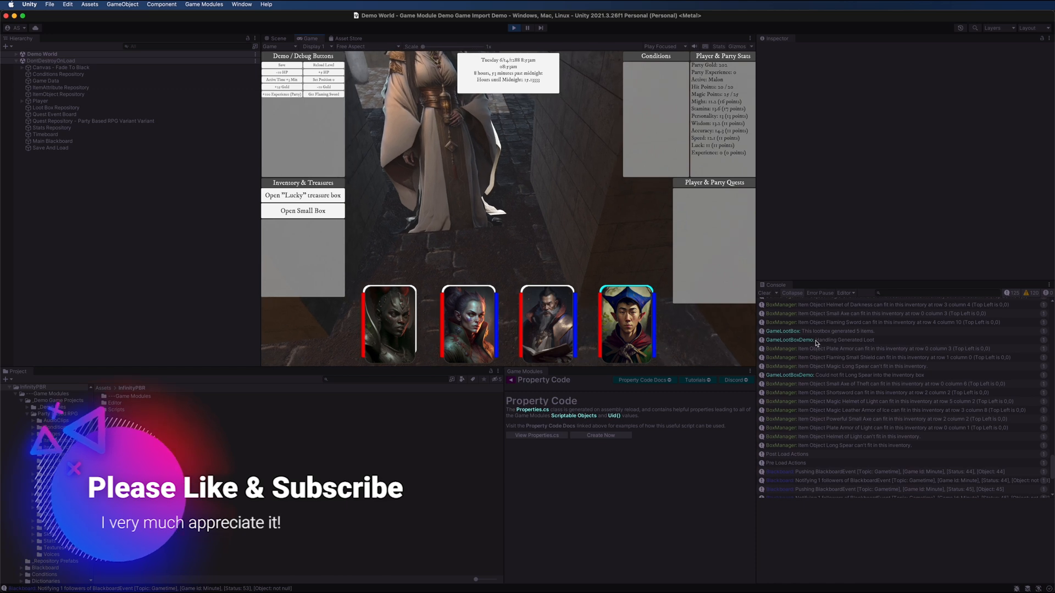